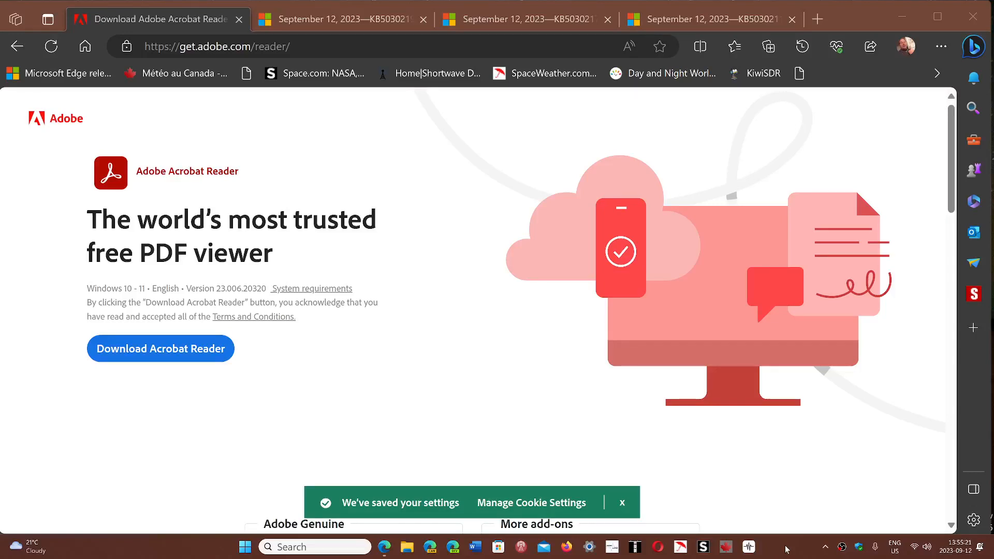
Close the 'We've saved your settings' cookie notice at the bottom of the Adobe Reader page
left_click(622, 502)
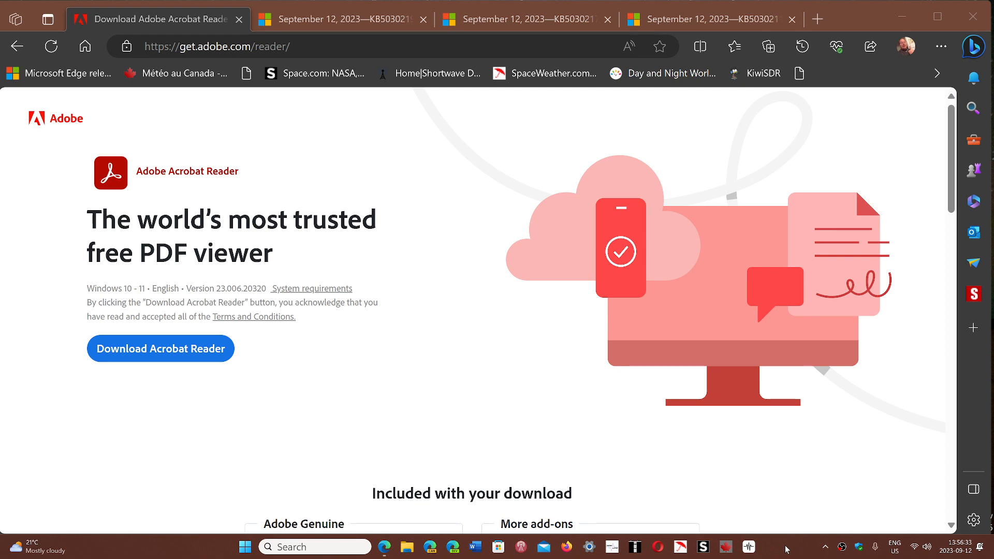
mouse_move(354, 84)
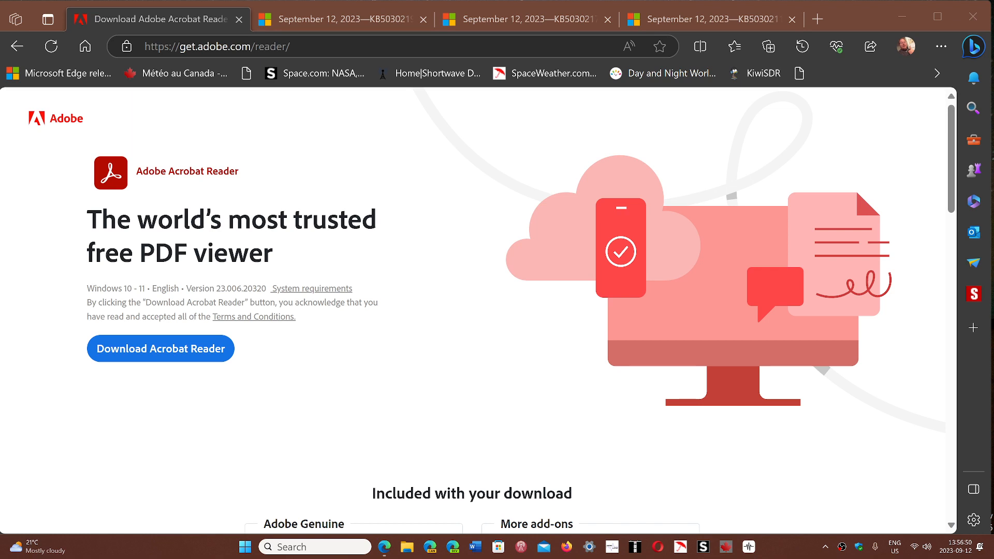
mouse_move(228, 351)
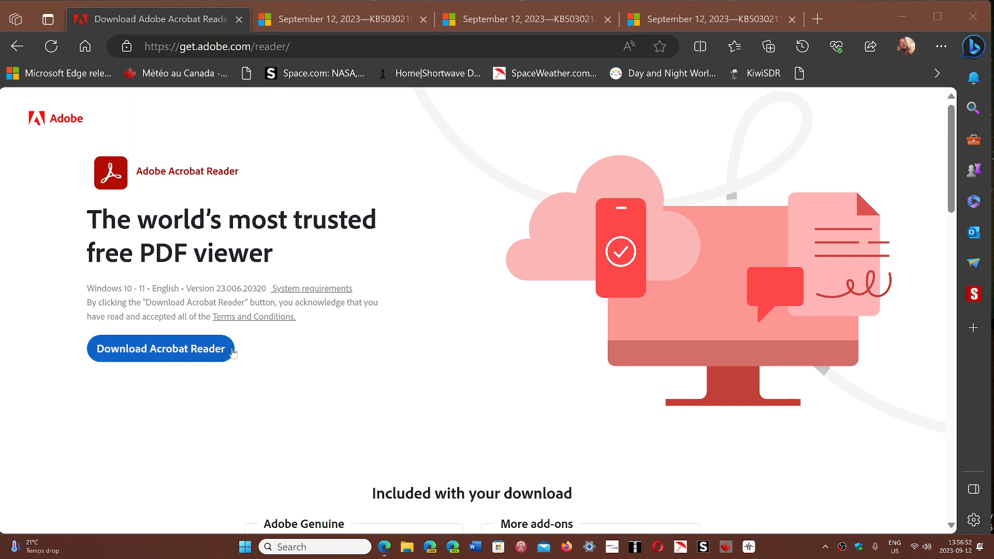
mouse_move(365, 378)
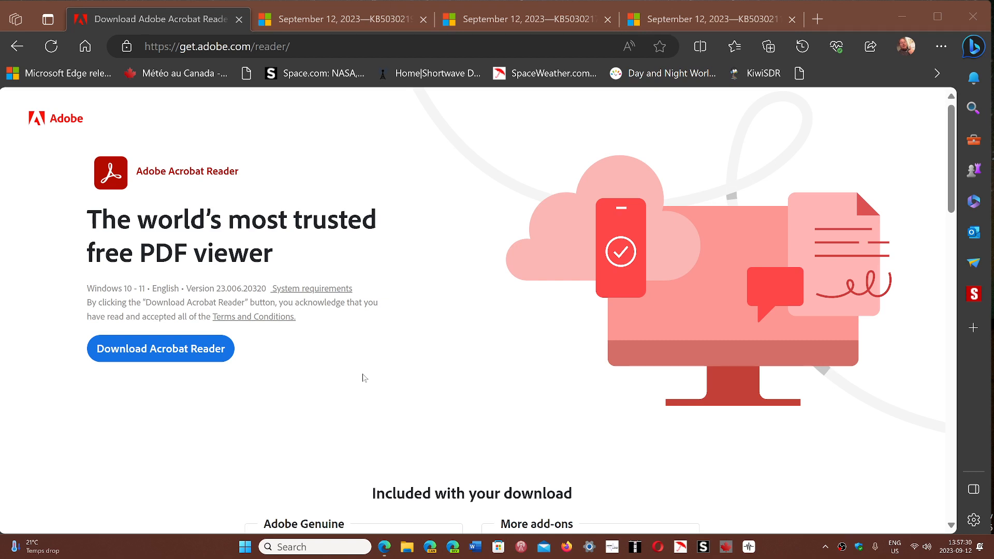
mouse_move(700, 468)
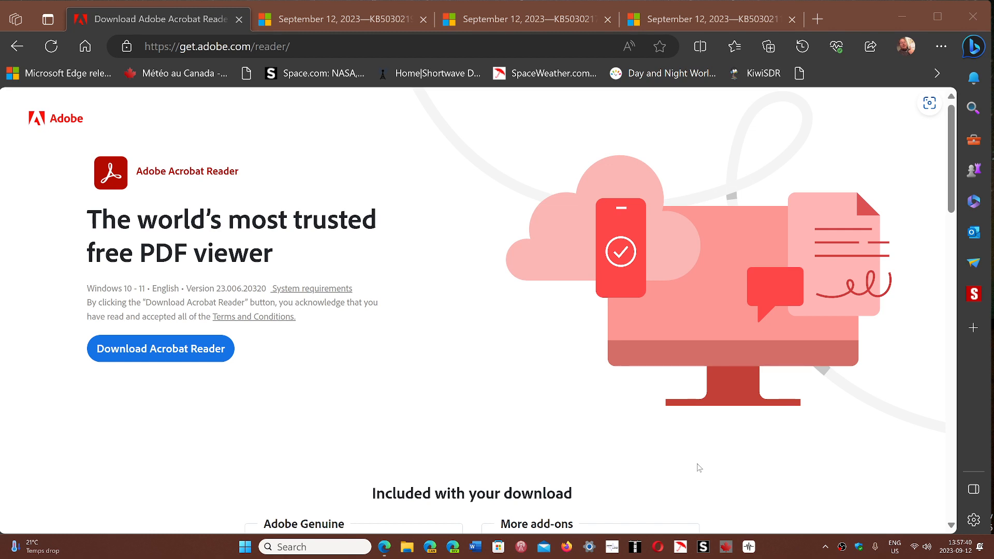
mouse_move(792, 550)
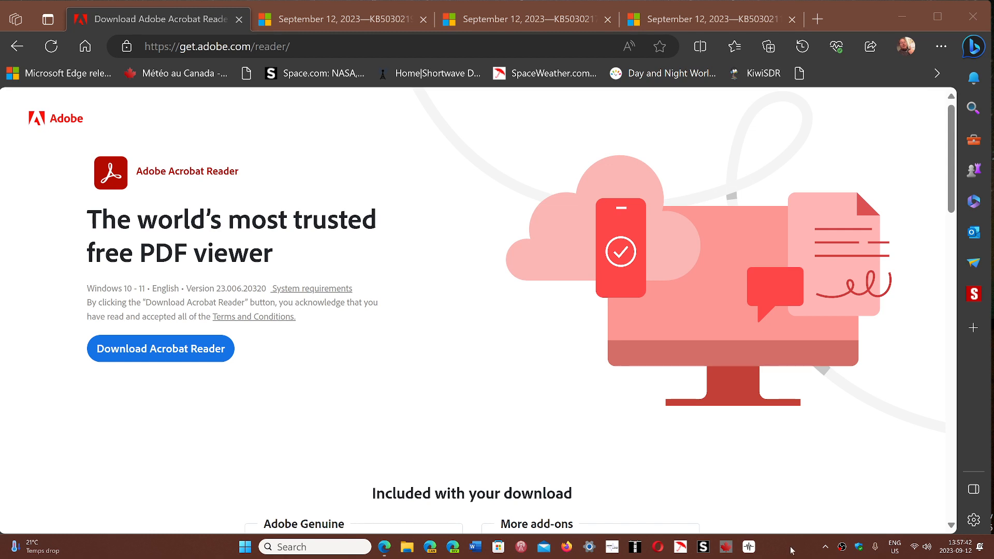